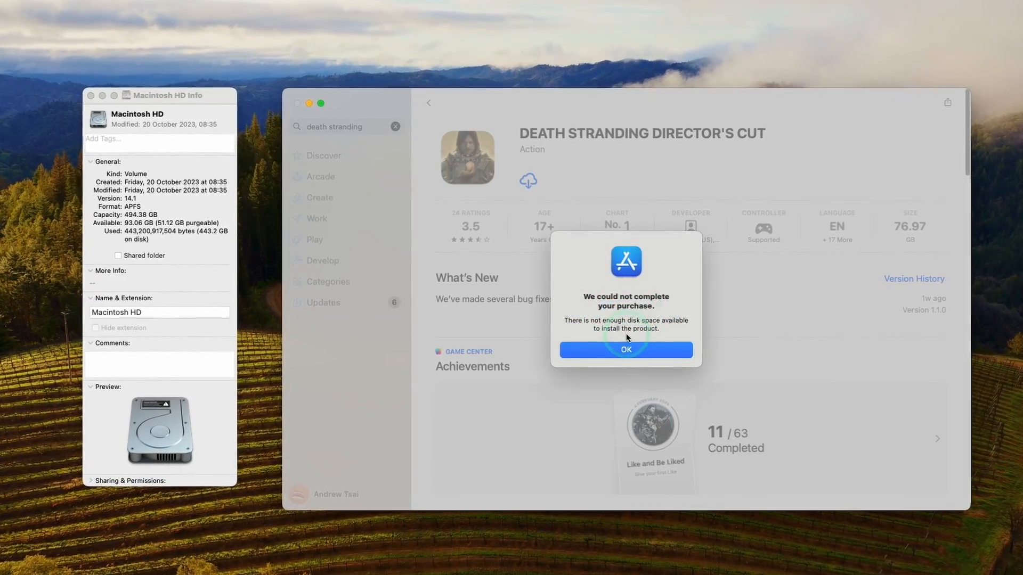
- Acknowledge the 'We could not complete your purchase' not-enough-disk-space alert with OK
click(625, 349)
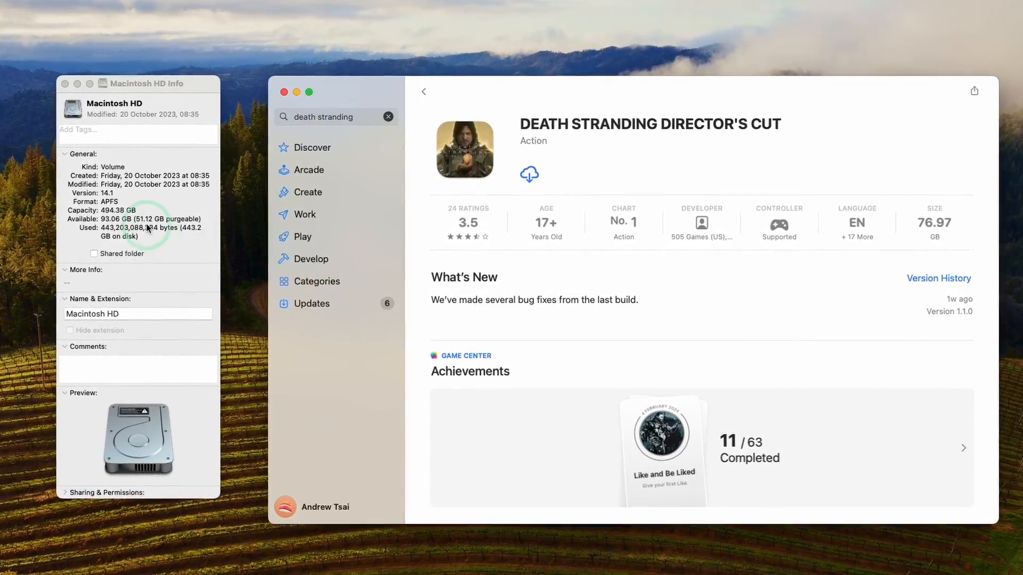